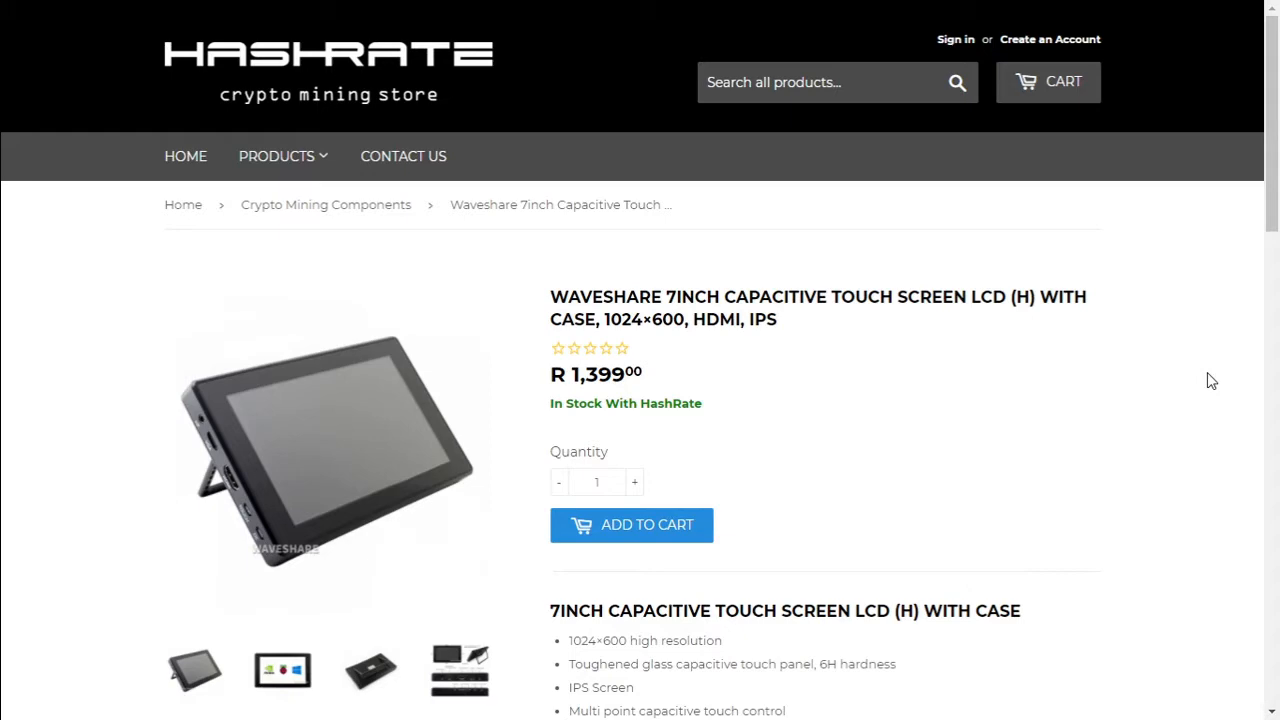
Step: Put the Waveshare 7-inch touchscreen in the cart and dismiss the Shopping Cart popup
{"action": "scroll", "scroll_direction": "down", "scroll_amount": 3}
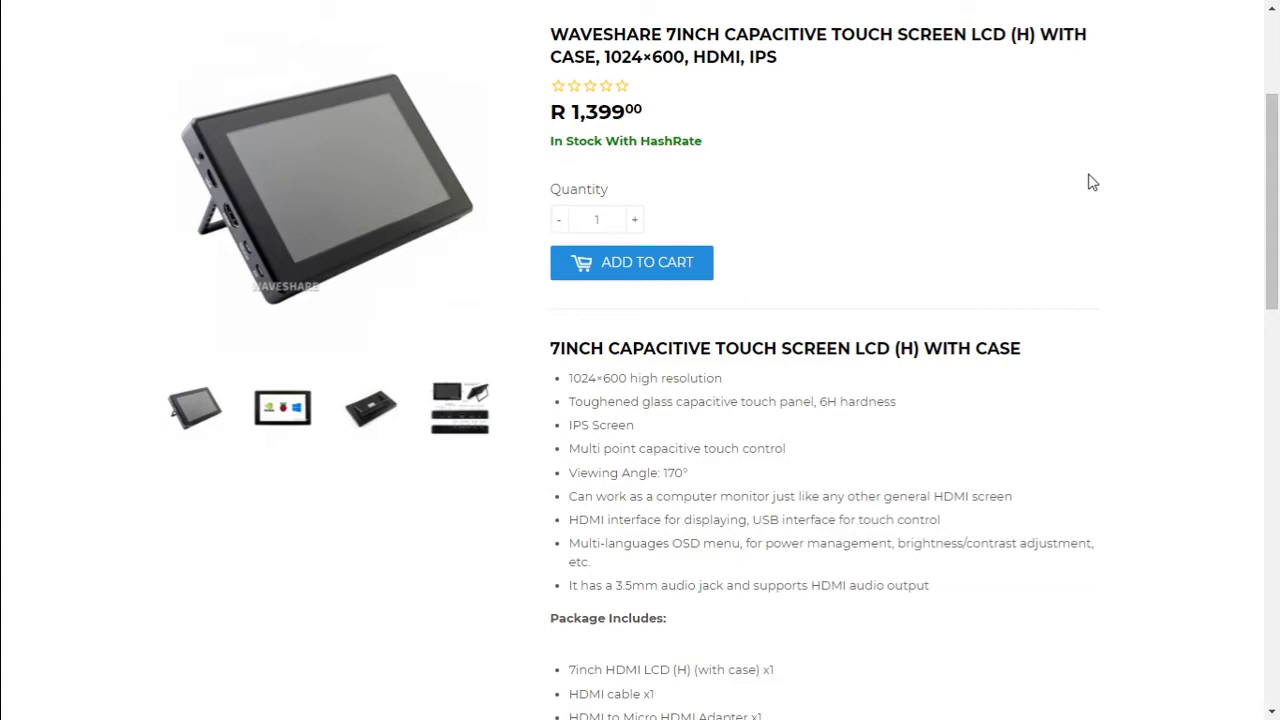
{"action": "scroll", "scroll_direction": "down", "scroll_amount": 3}
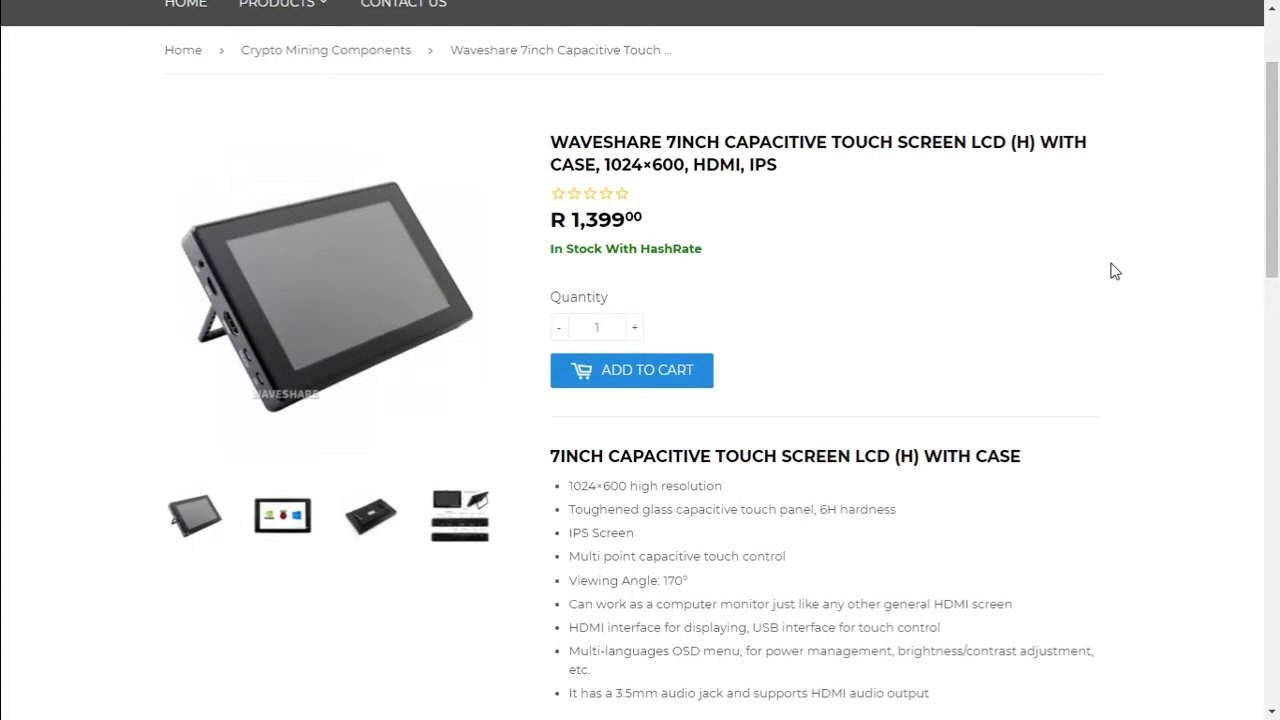
{"action": "scroll", "scroll_direction": "down", "scroll_amount": 3}
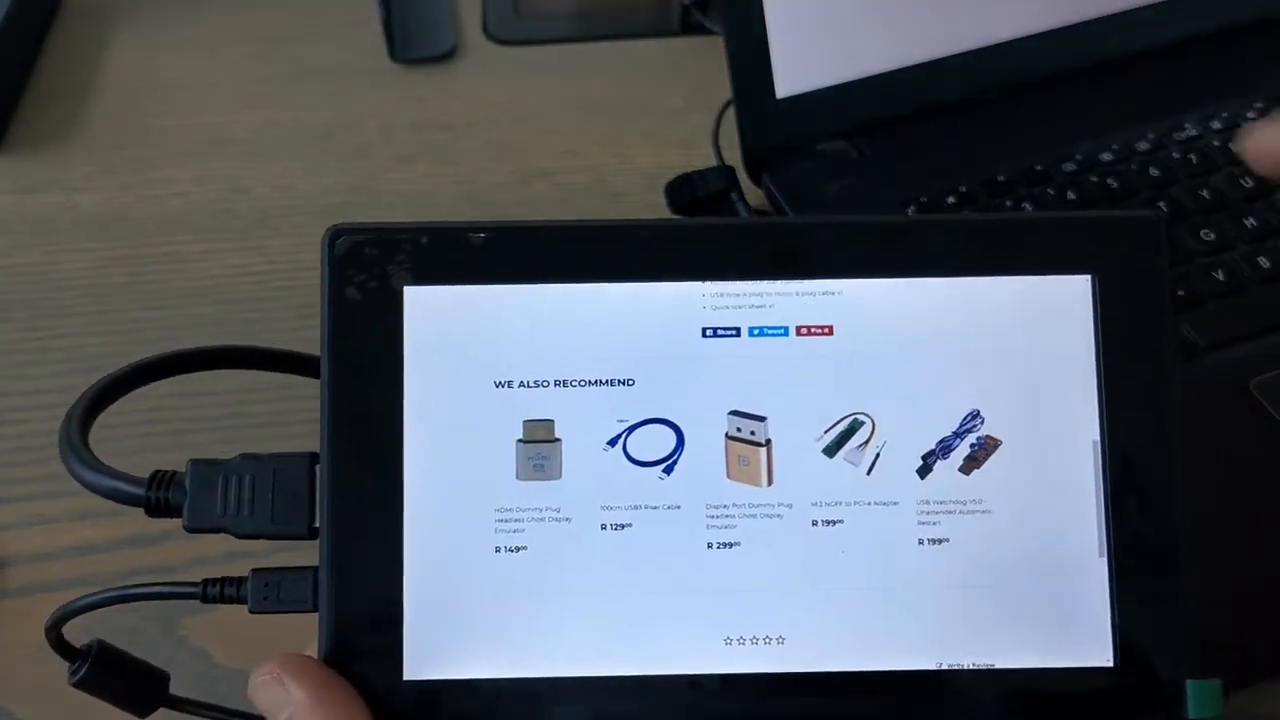
{"action": "scroll", "scroll_direction": "down", "scroll_amount": 3}
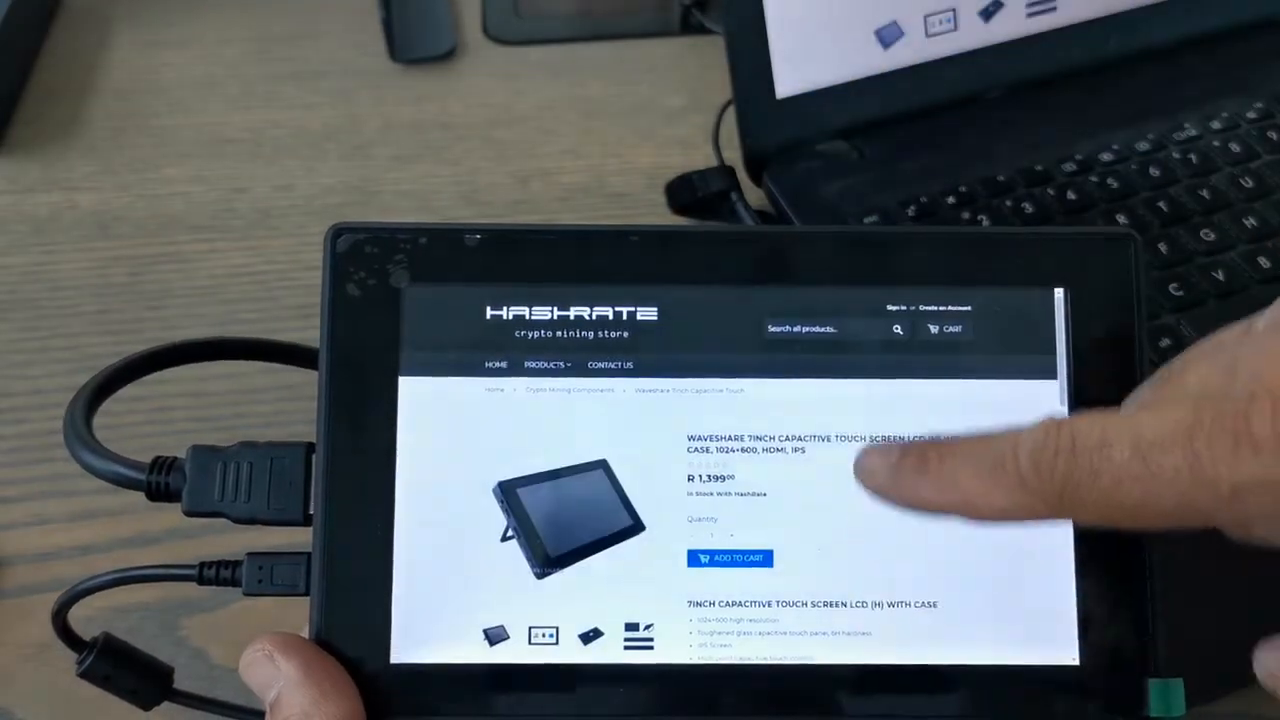
{"action": "scroll", "scroll_direction": "down", "scroll_amount": 3}
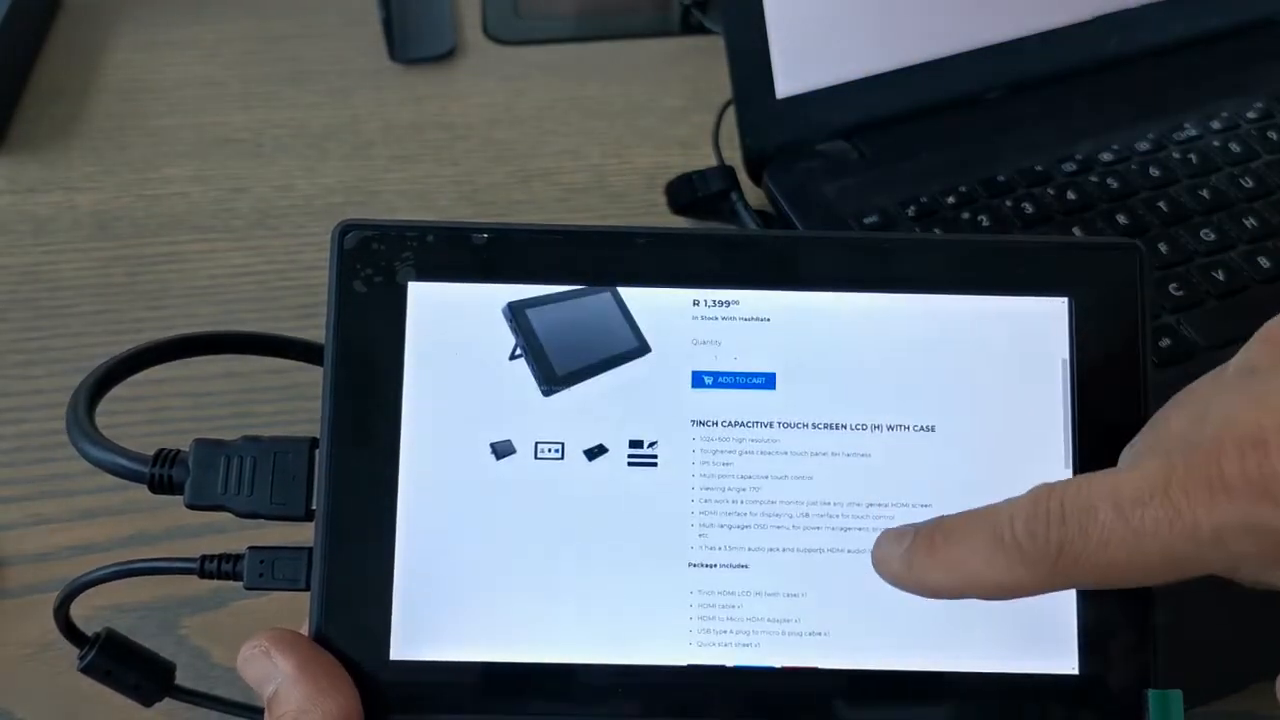
{"action": "scroll", "scroll_direction": "down", "scroll_amount": 3}
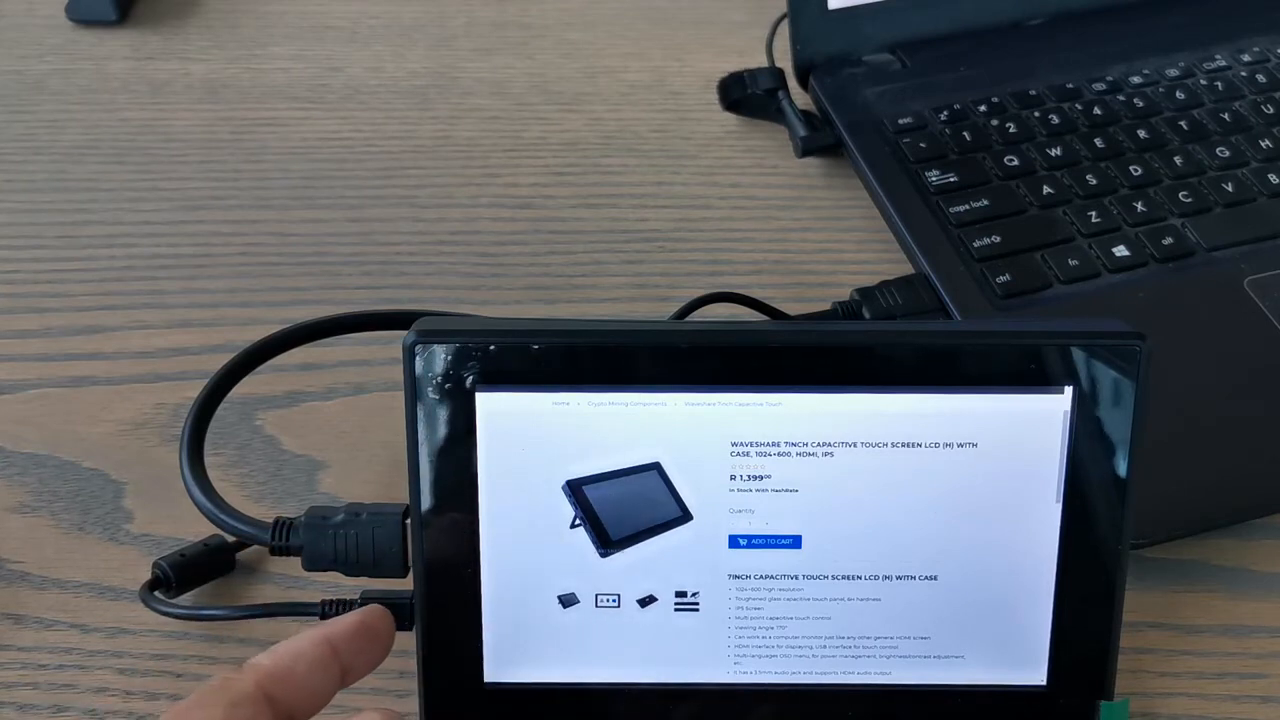
{"action": "scroll", "scroll_direction": "down", "scroll_amount": 3}
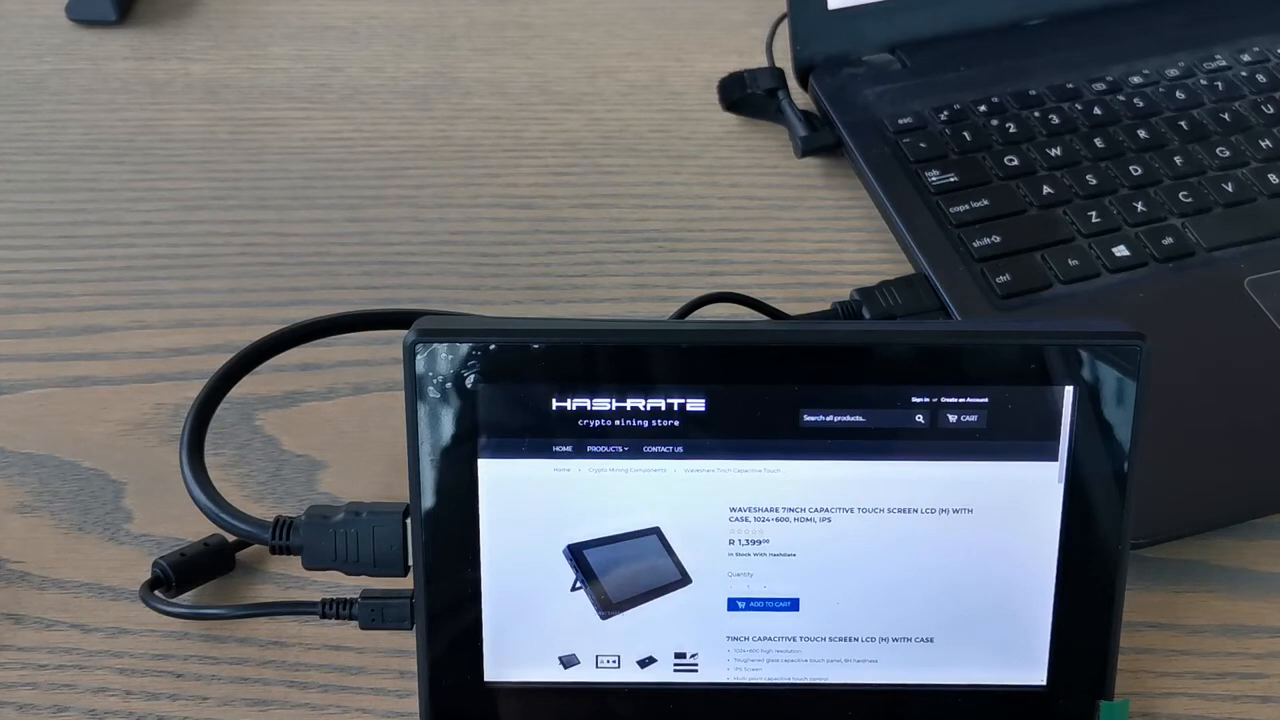
{"action": "left_click", "coordinate": [761, 604]}
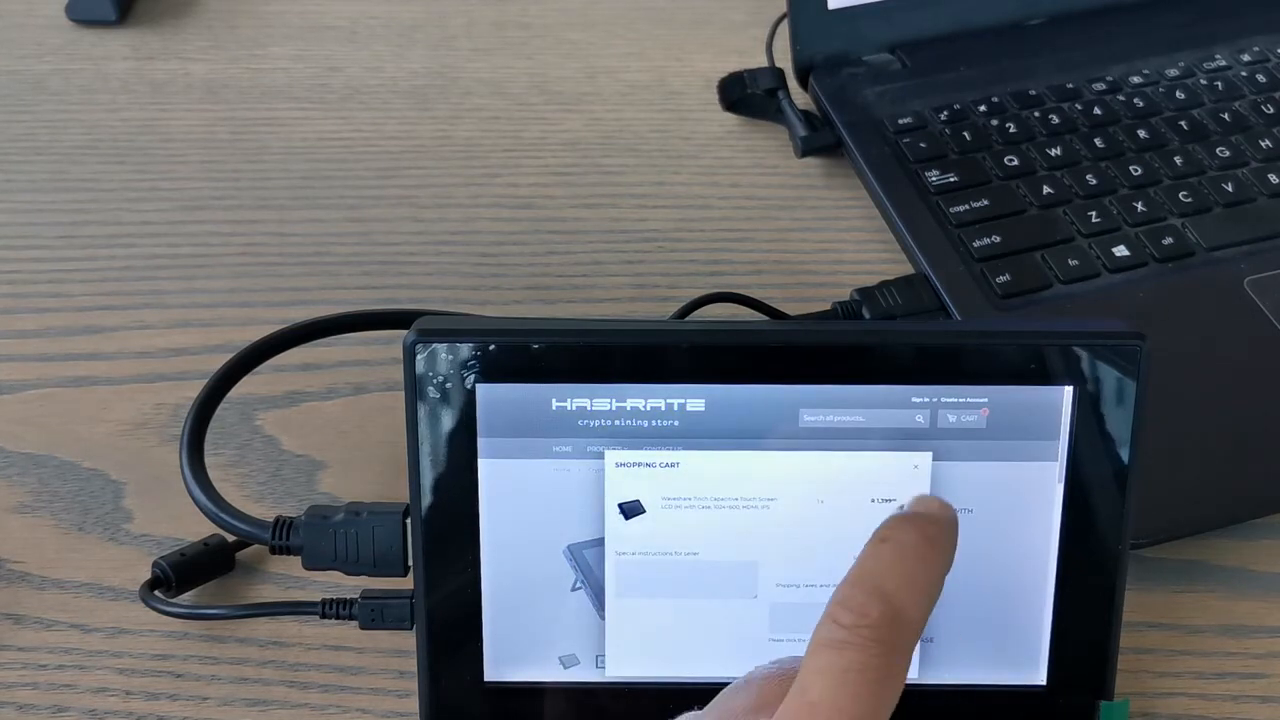
{"action": "left_click", "coordinate": [915, 467]}
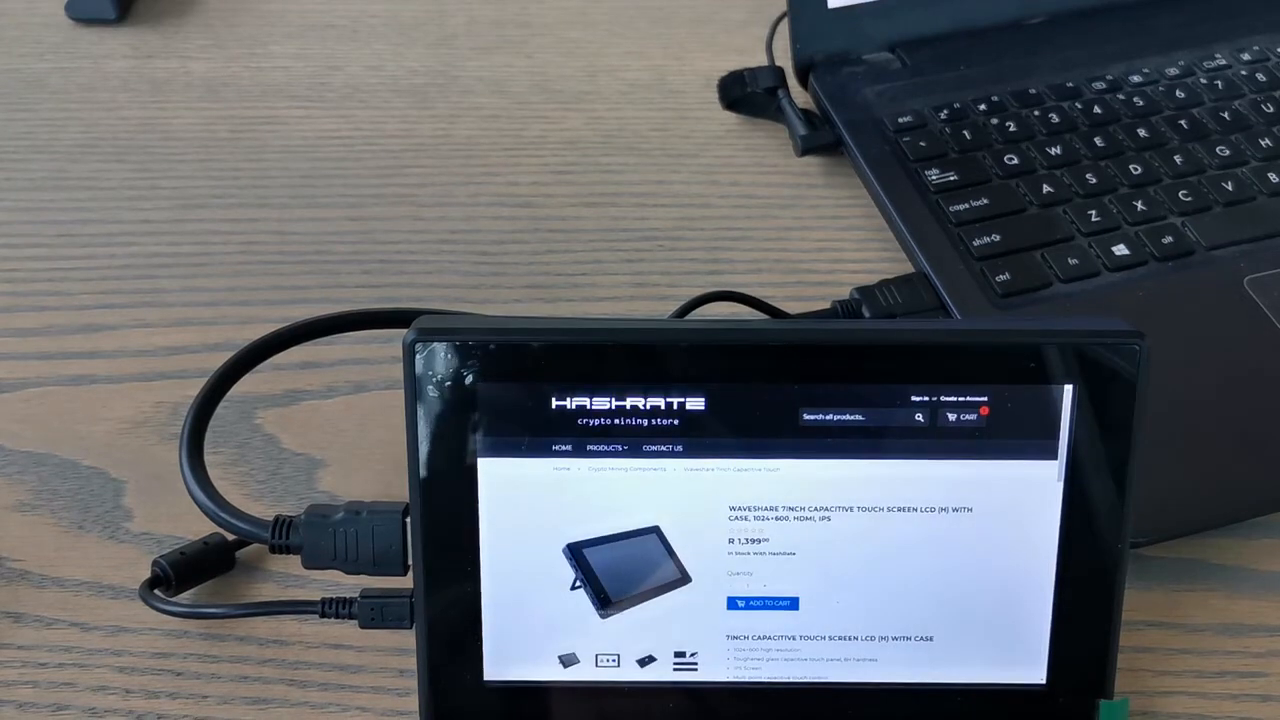